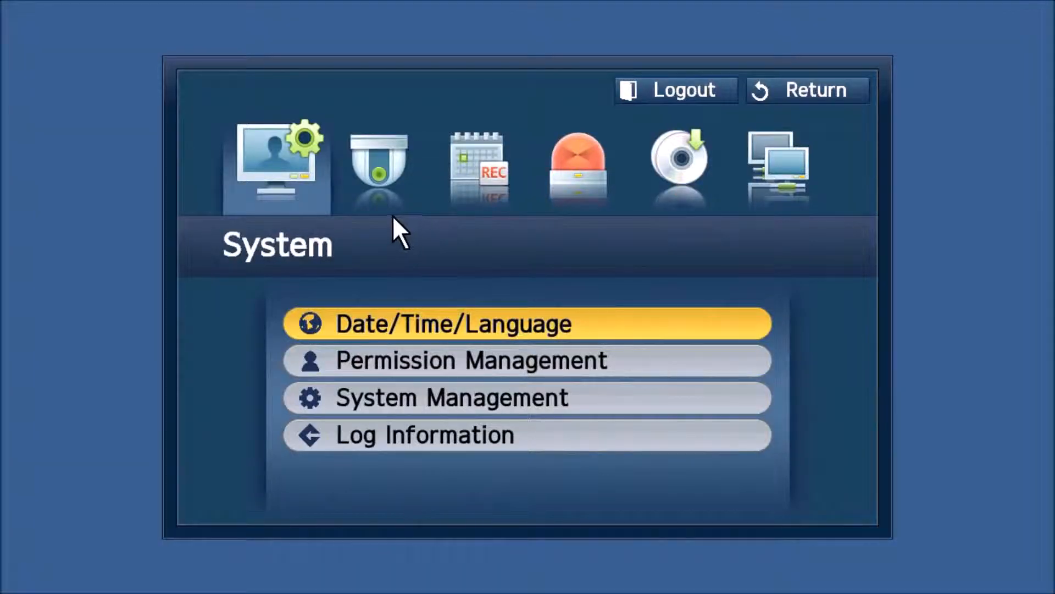
# Reach the Camera settings under Device, listing four HD channels including 'CAM 01 door'.
pyautogui.click(377, 165)
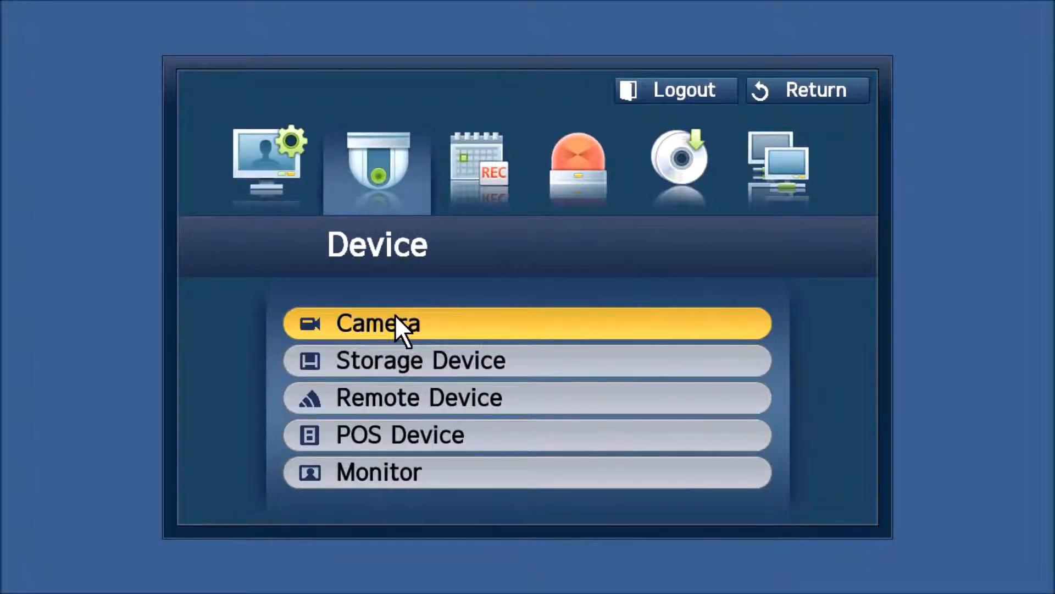
pyautogui.click(377, 323)
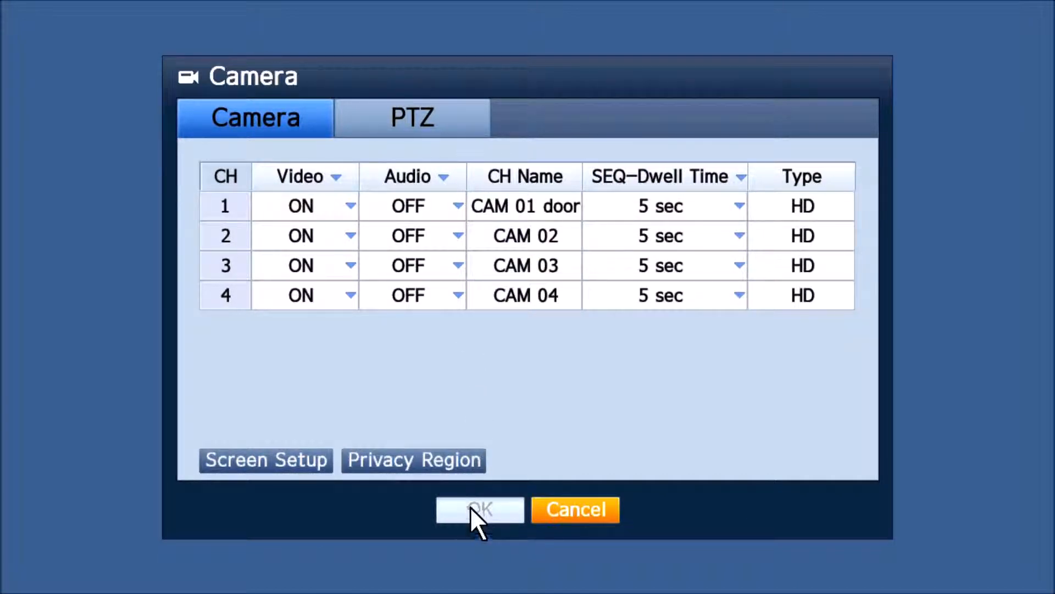
# Confirm the Camera dialog and exit to the full-screen live view of CAM 01 door.
pyautogui.click(480, 509)
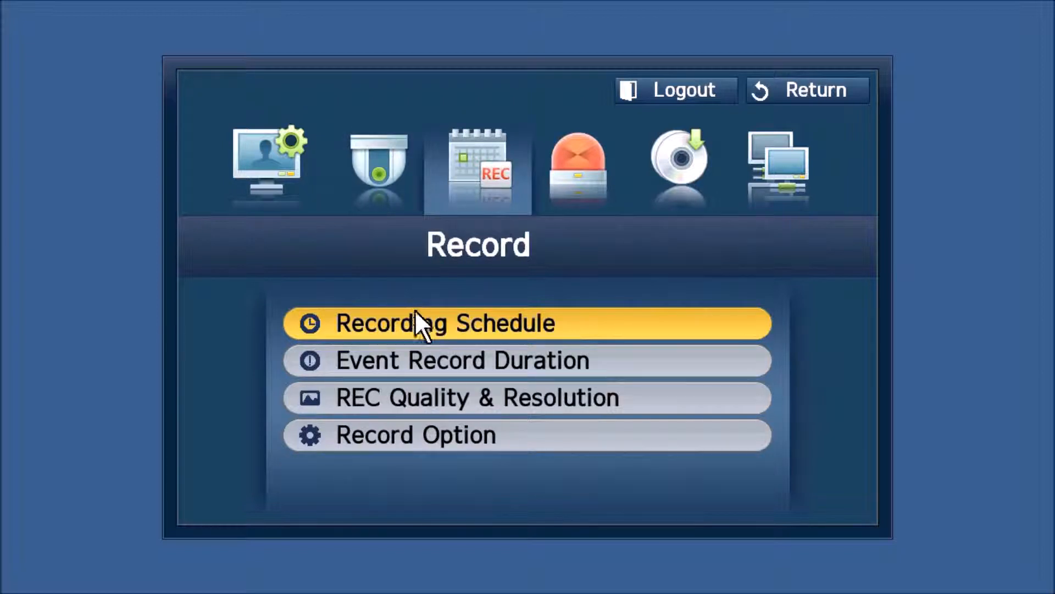
pyautogui.click(478, 397)
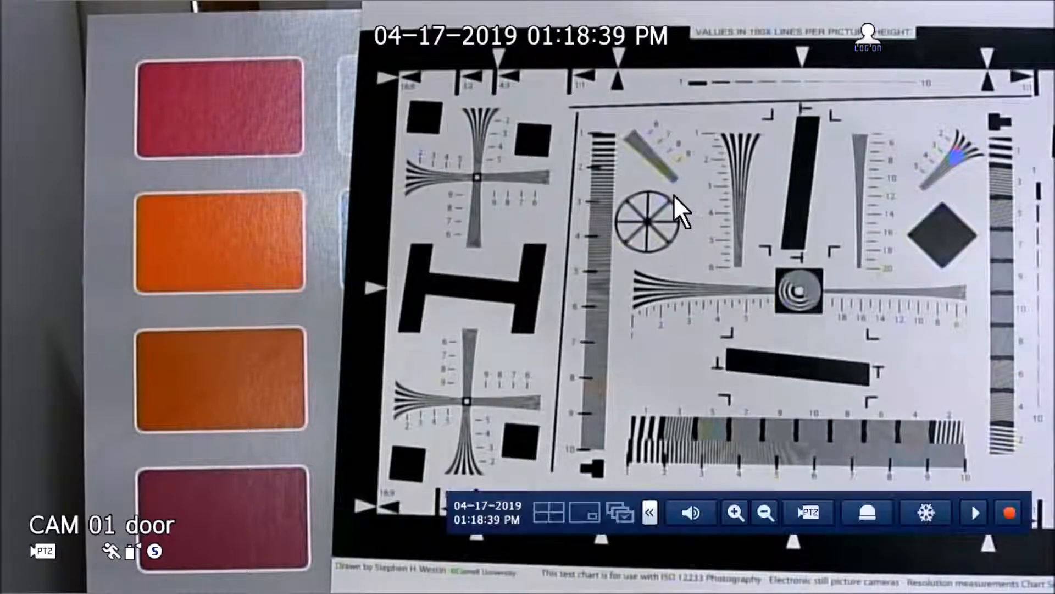
# Bring up the main settings menu from the live view's right-click quick menu.
pyautogui.rightClick(672, 215)
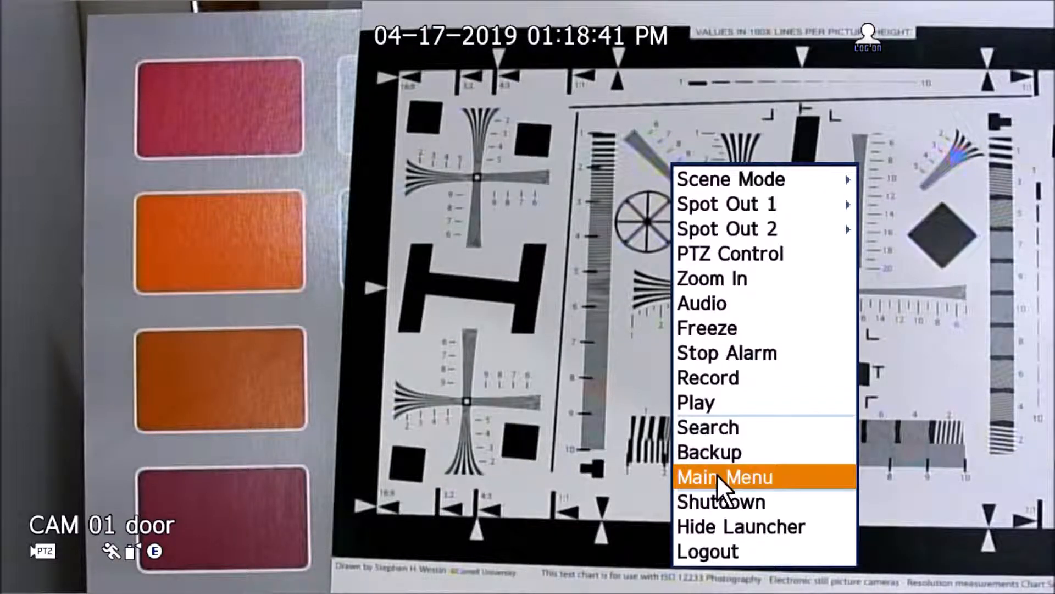
pyautogui.click(724, 476)
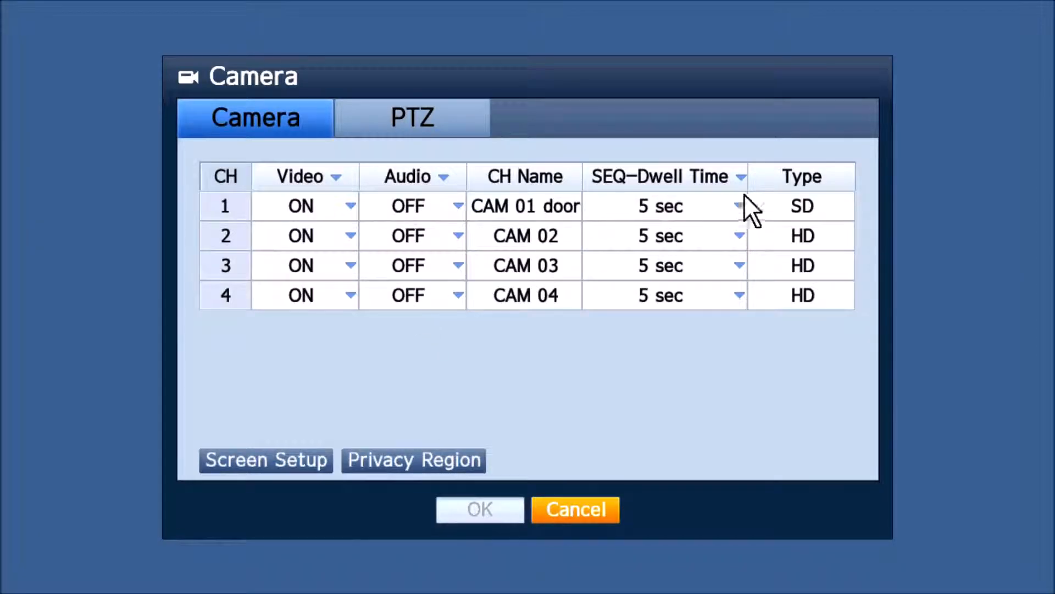
pyautogui.moveTo(622, 498)
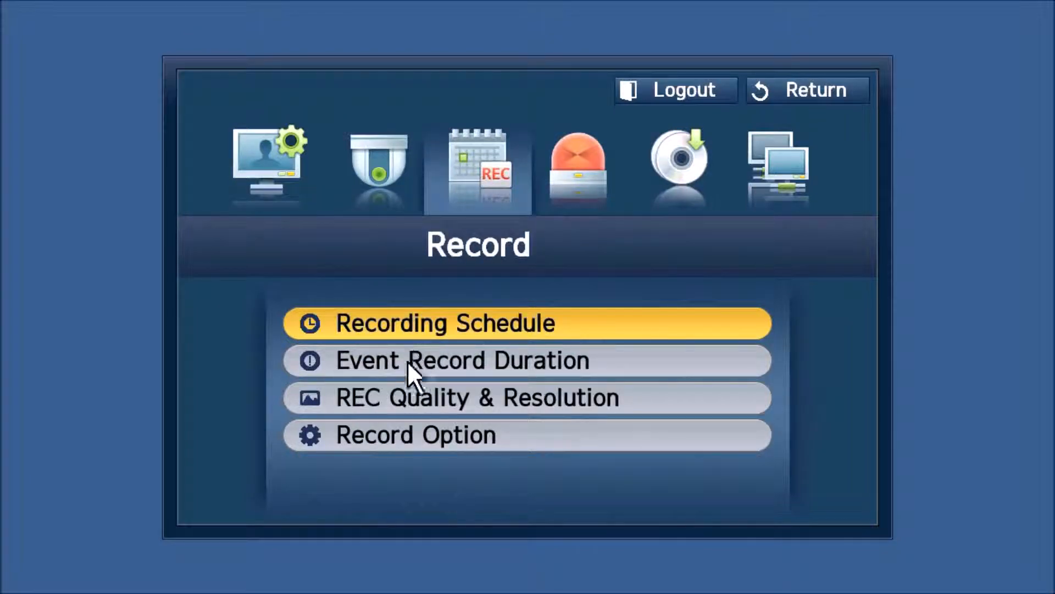
# Set channel 1 recording resolution to WD1 in REC Quality & Resolution and save.
pyautogui.click(479, 398)
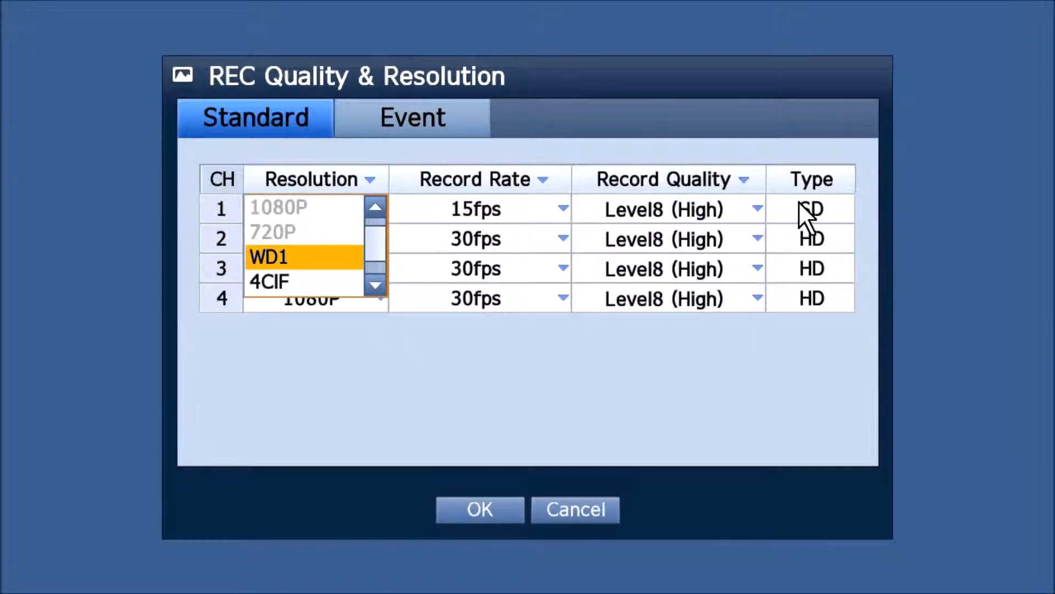
pyautogui.click(268, 257)
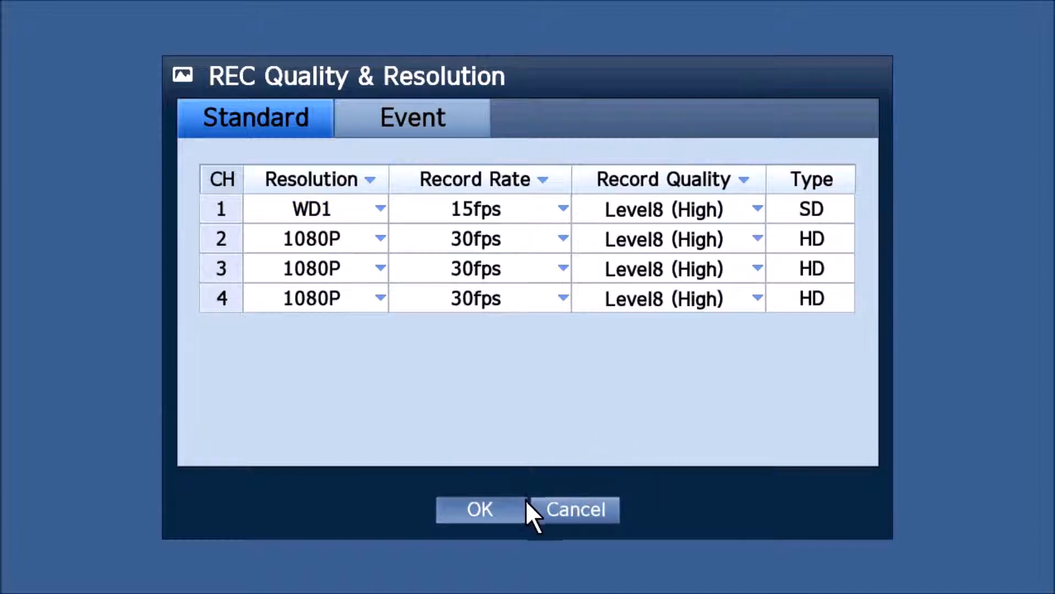
pyautogui.click(479, 509)
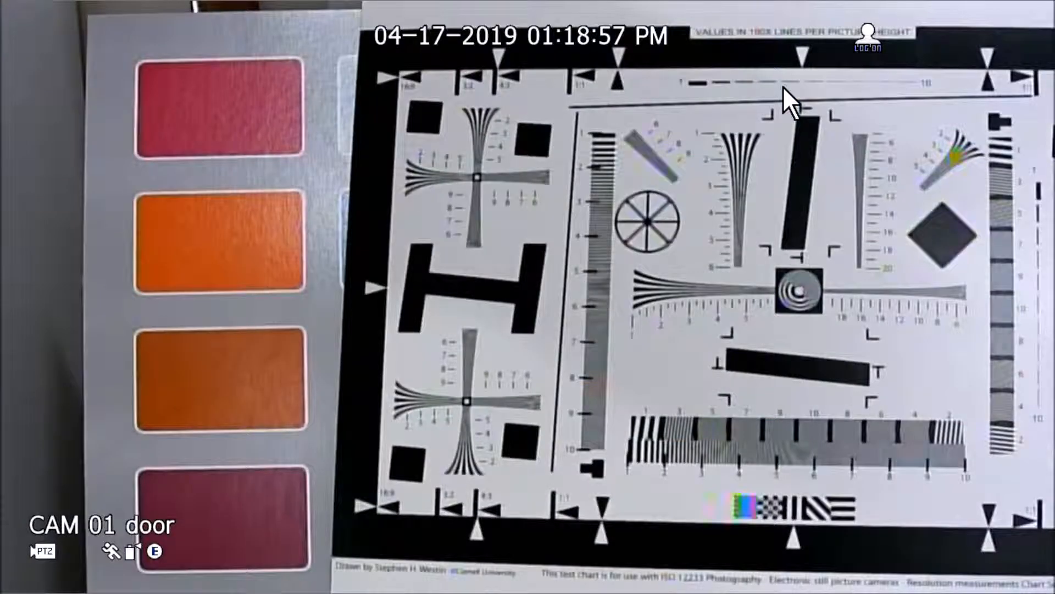